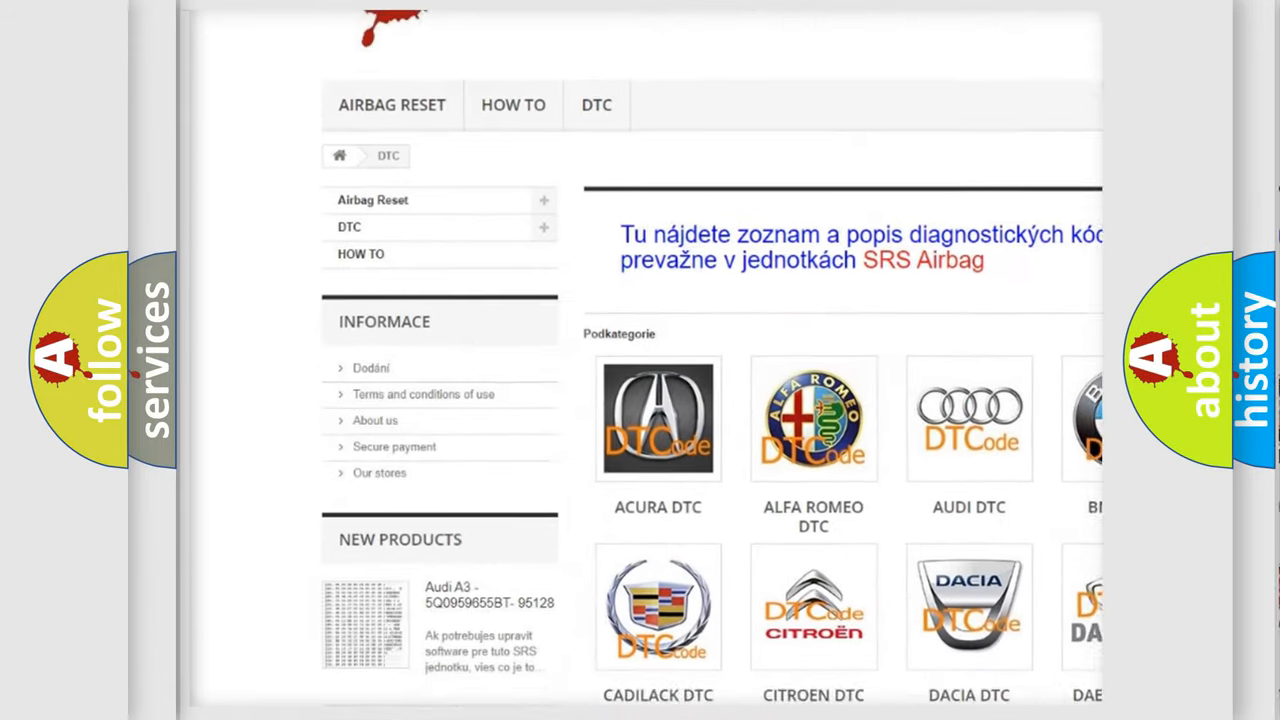
{"action": "scroll", "scroll_direction": "down", "scroll_amount": 3}
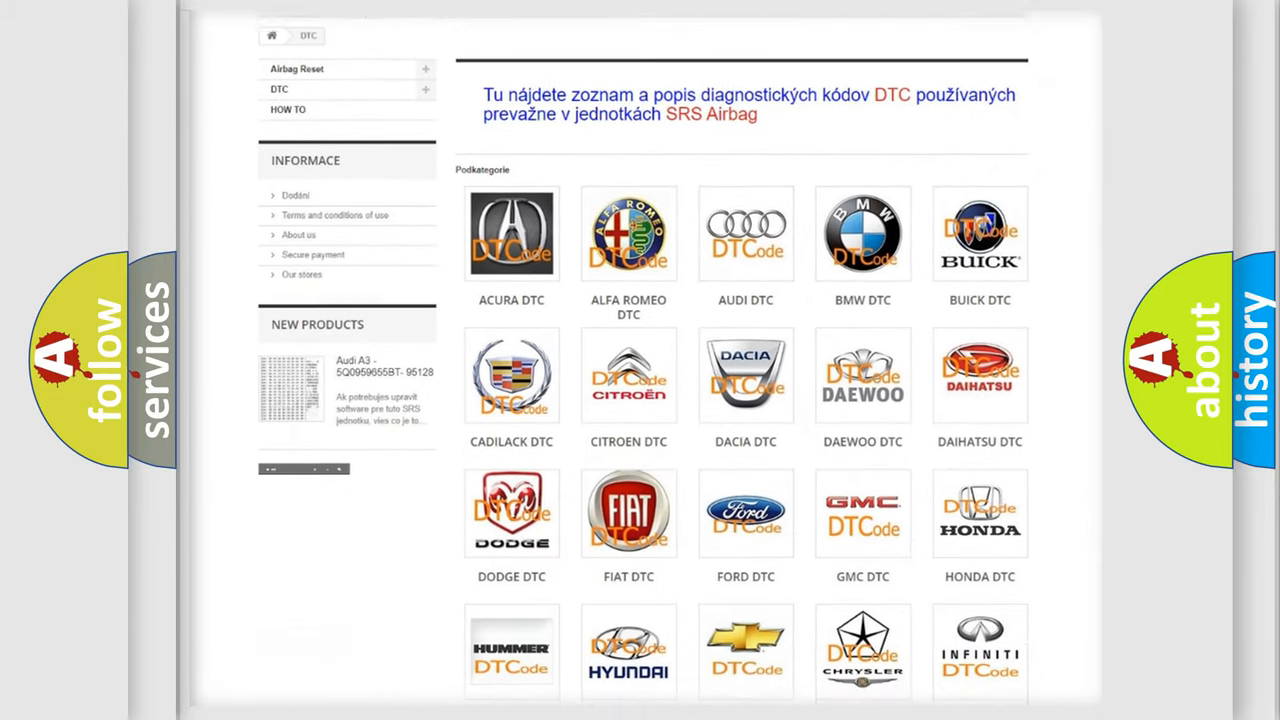
{"action": "scroll", "scroll_direction": "down", "scroll_amount": 3}
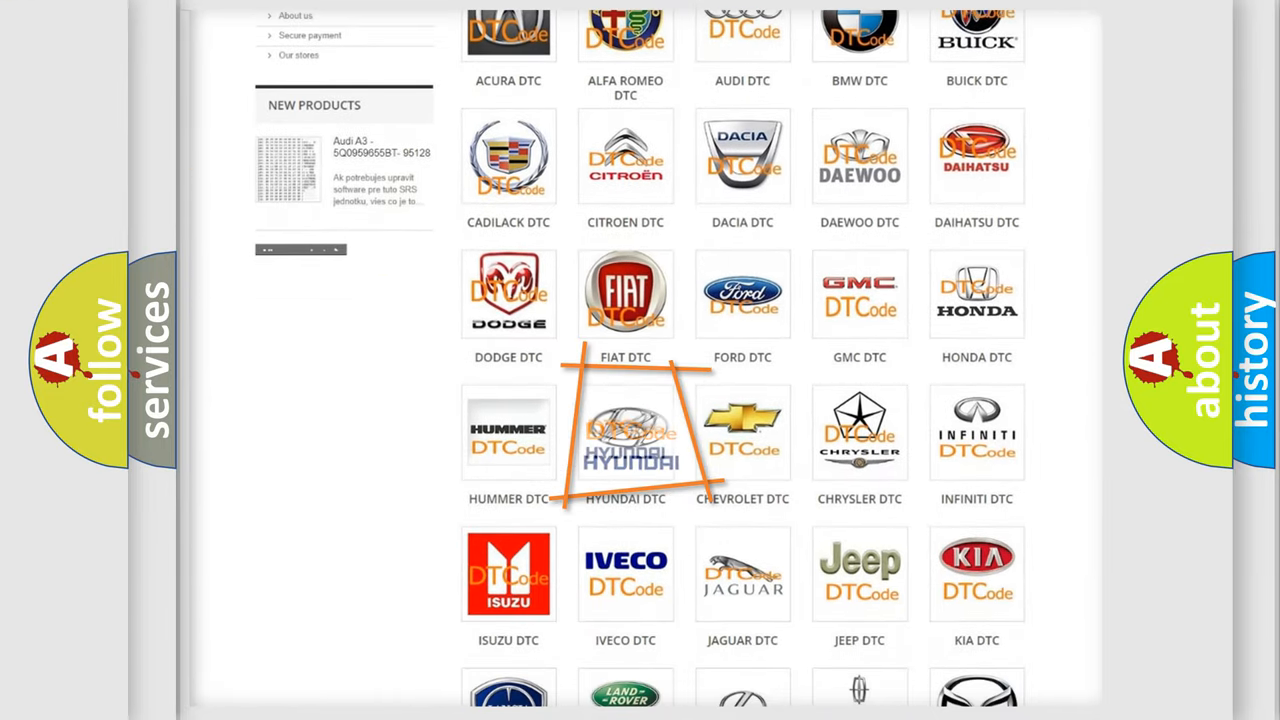